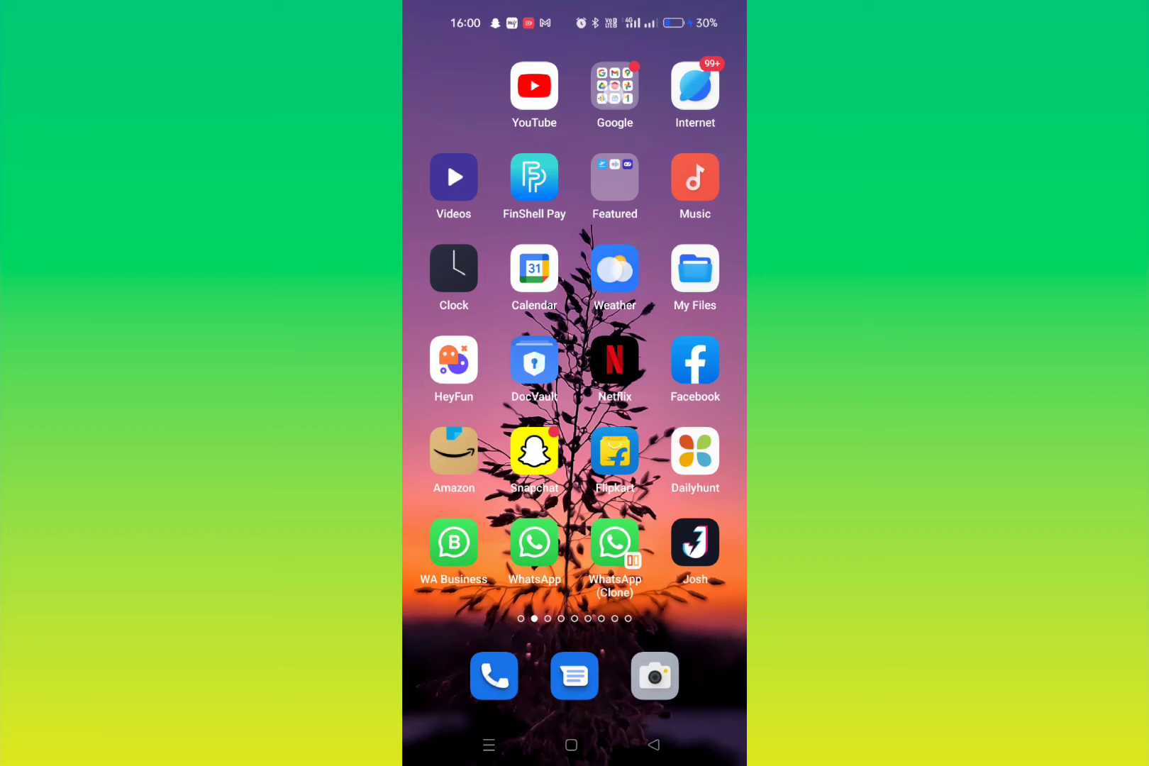
Open the Google apps folder on the home screen and swipe to its Gmail page
click(614, 84)
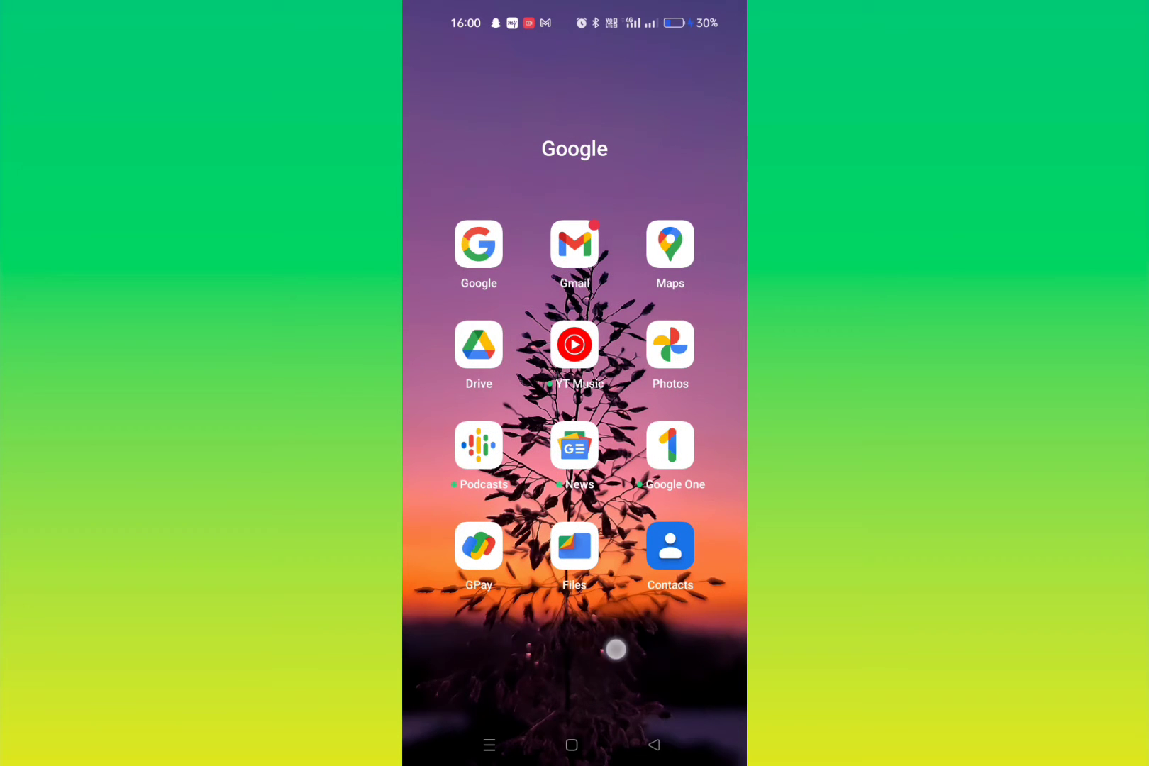
scroll(left, 3)
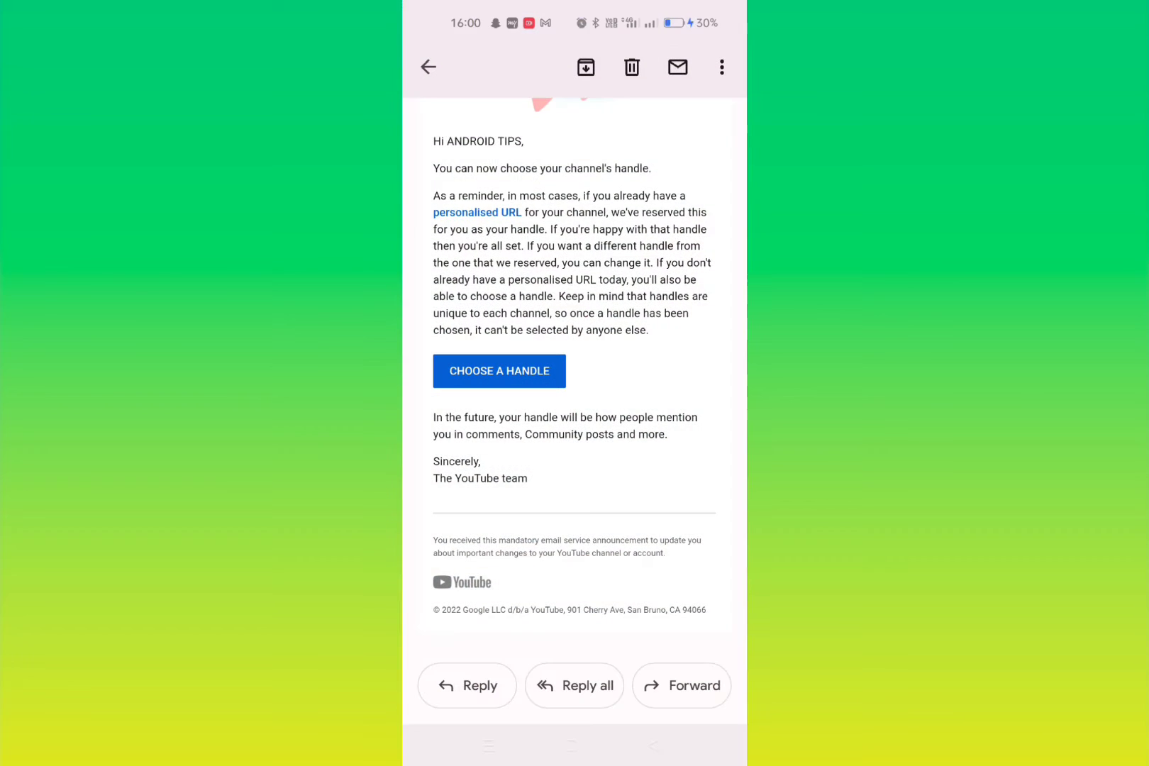
Read through YouTube's 'You can now choose your YouTube handle' email, then return to the home screen
scroll(down, 3)
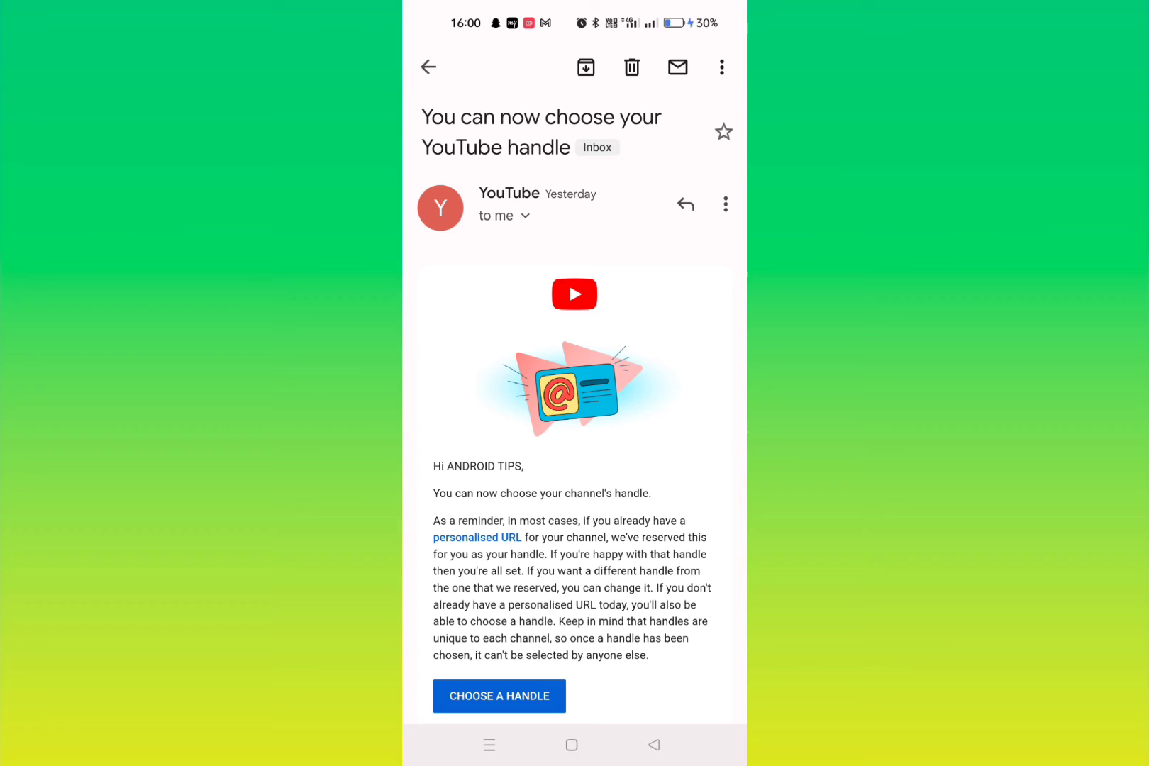
scroll(down, 3)
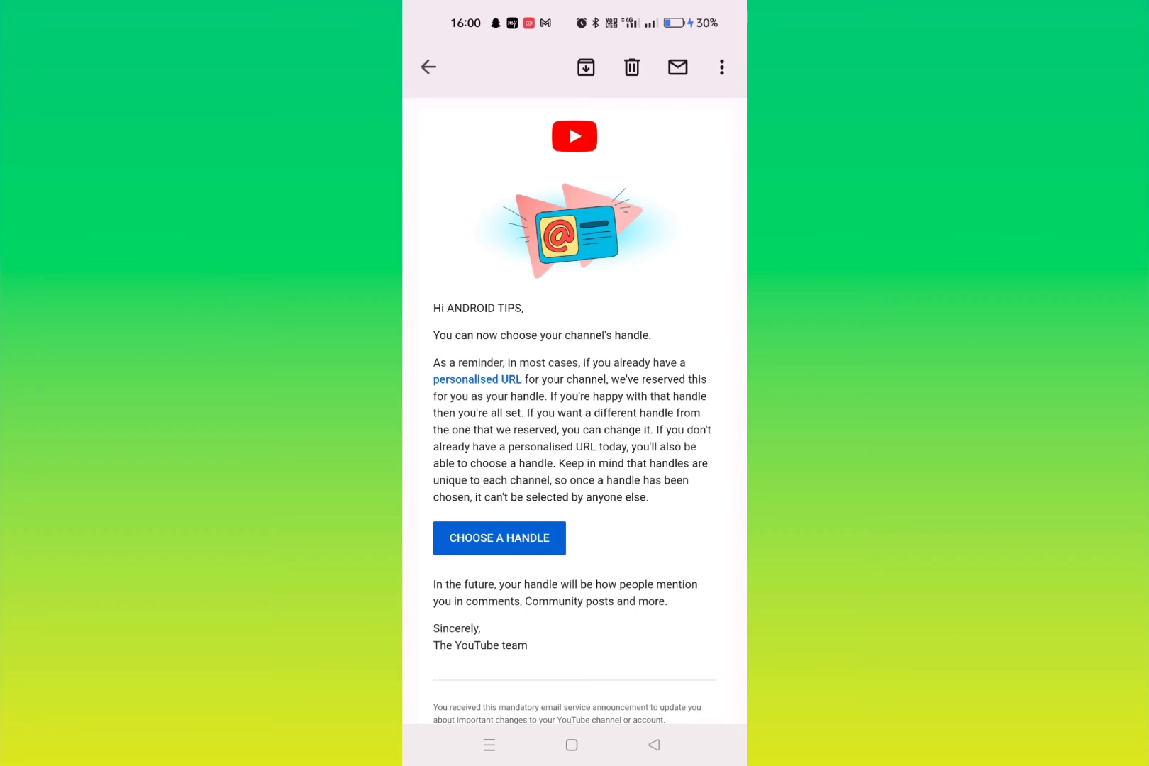
click(500, 538)
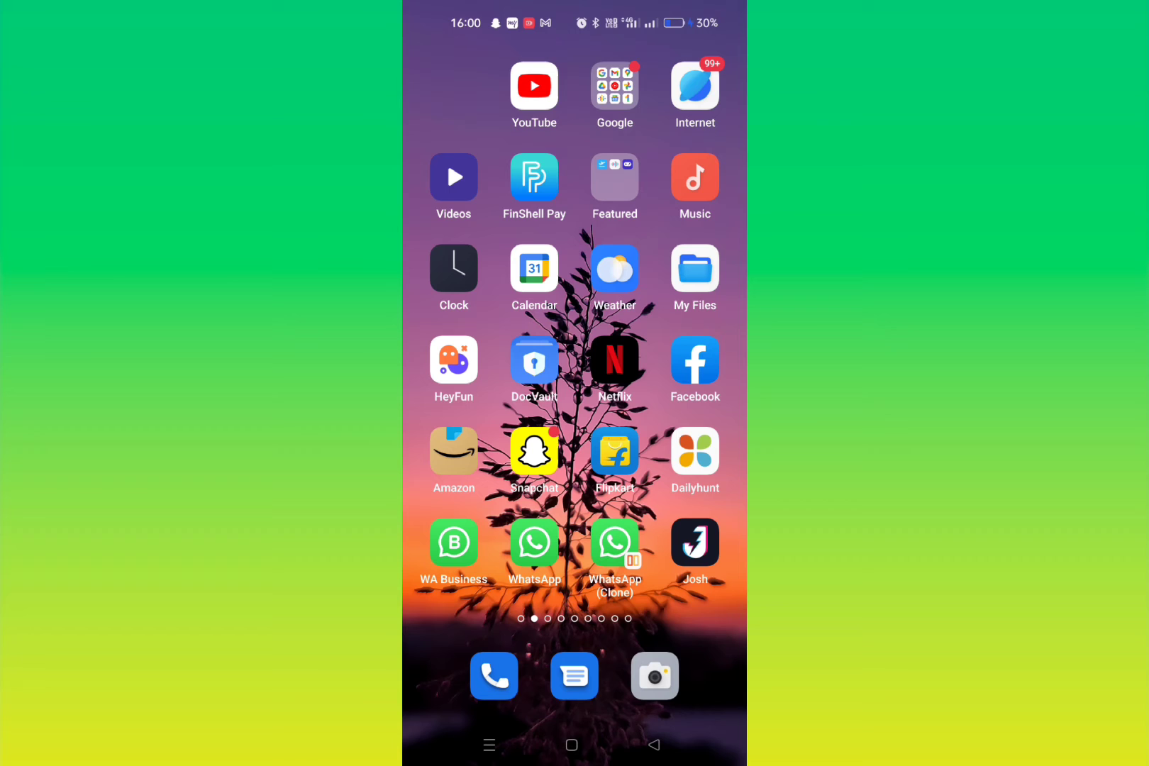
Launch YouTube and reach the ANDROID TIPS channel settings via the profile's Your channel
click(533, 85)
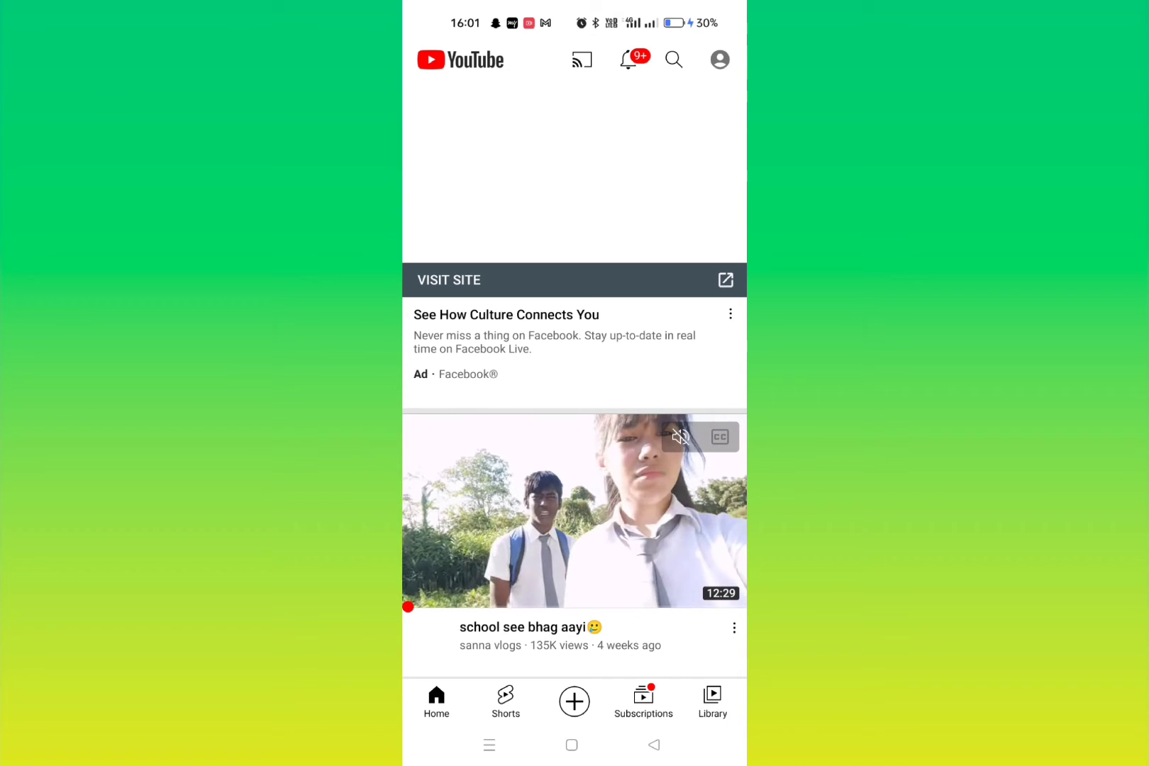
click(719, 59)
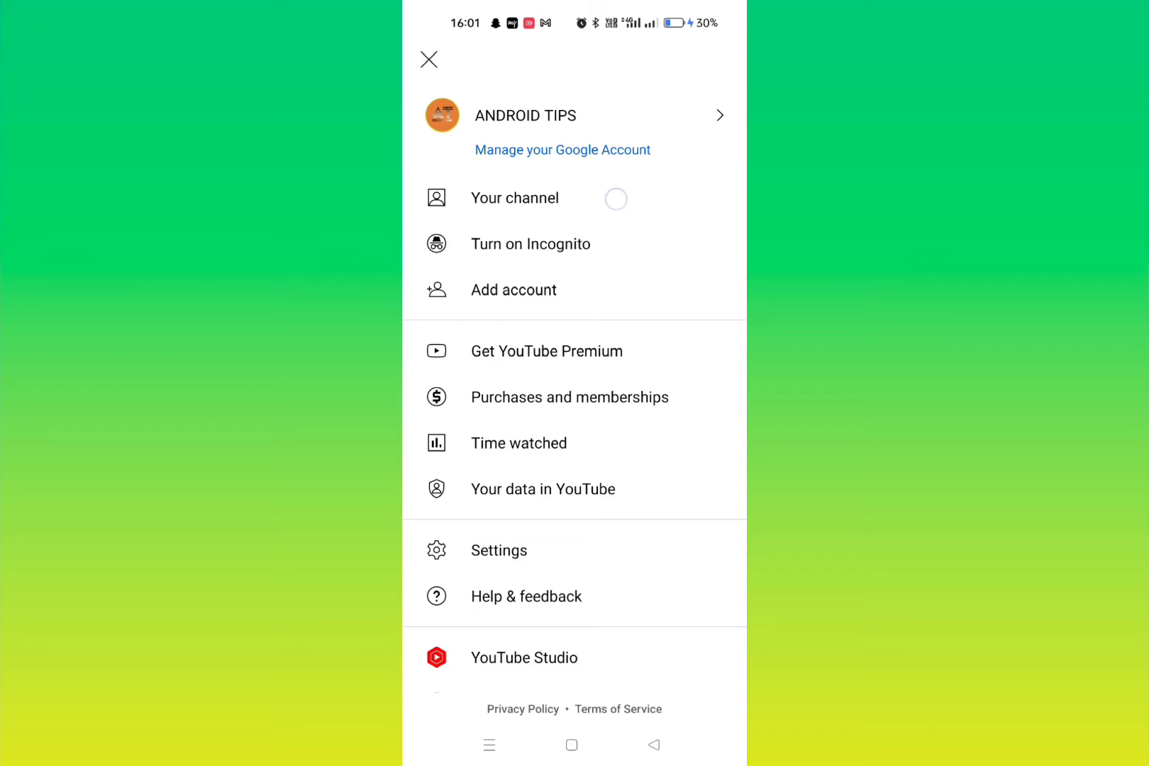
click(428, 60)
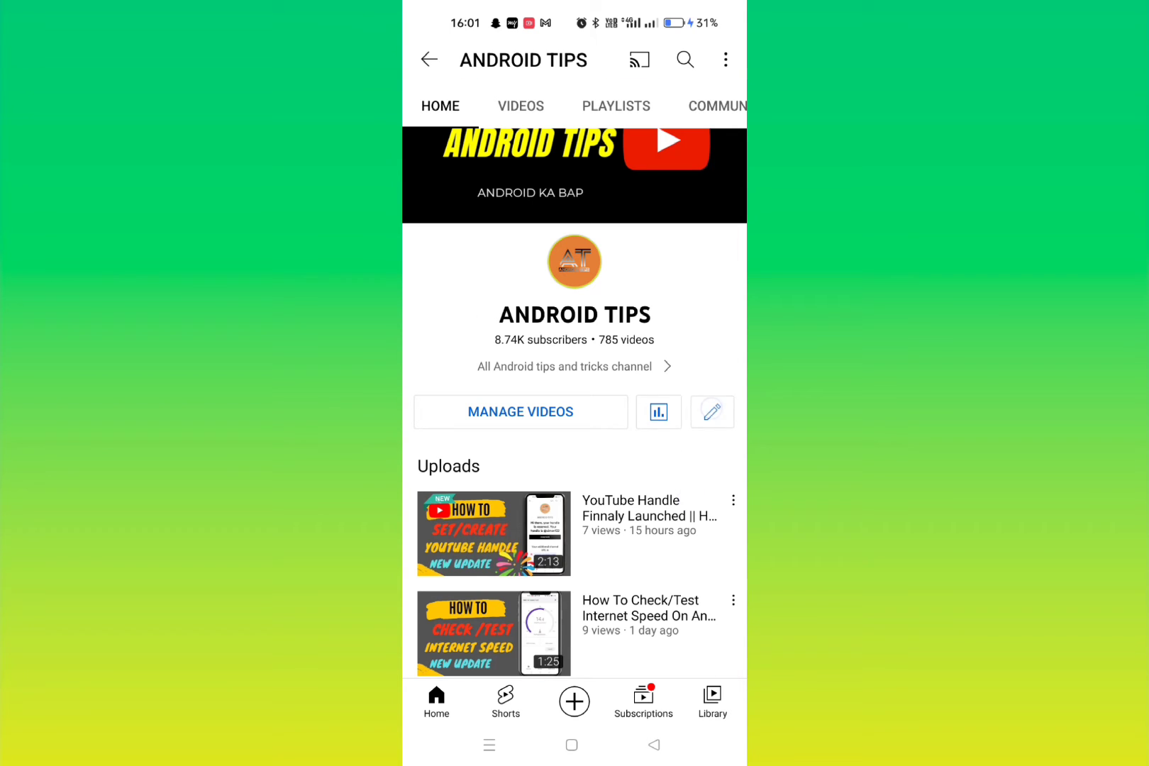
click(712, 412)
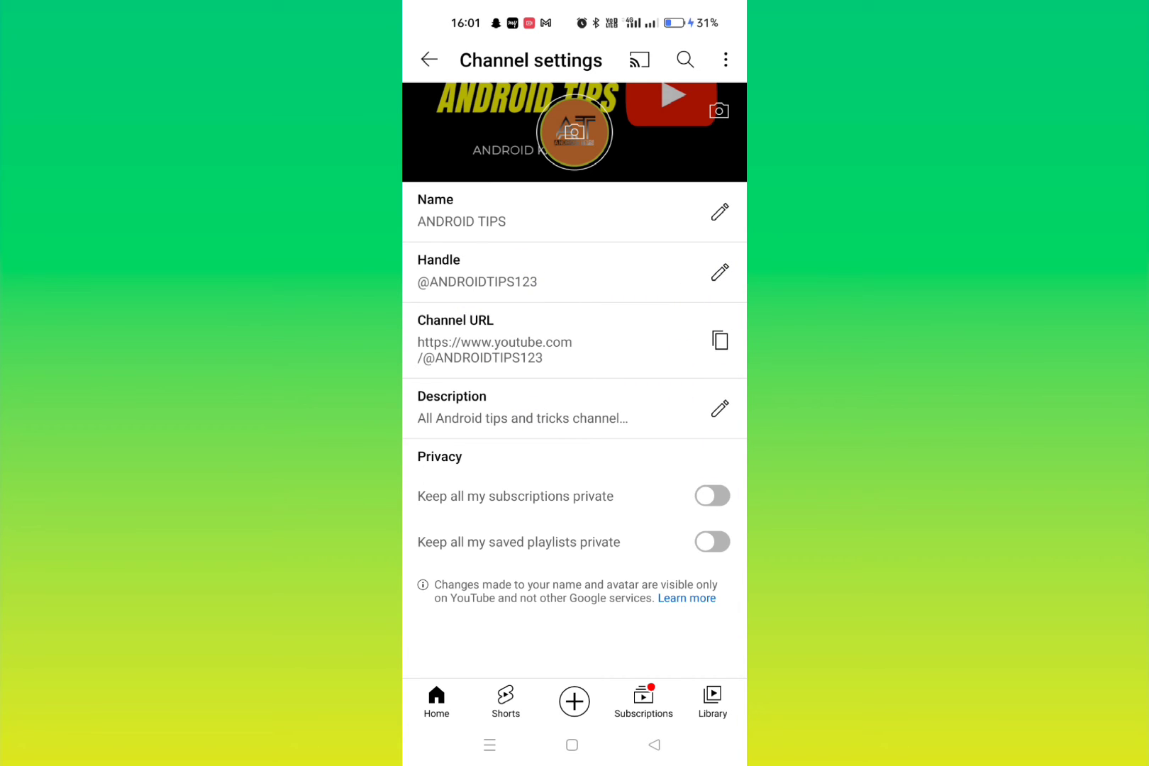
click(719, 272)
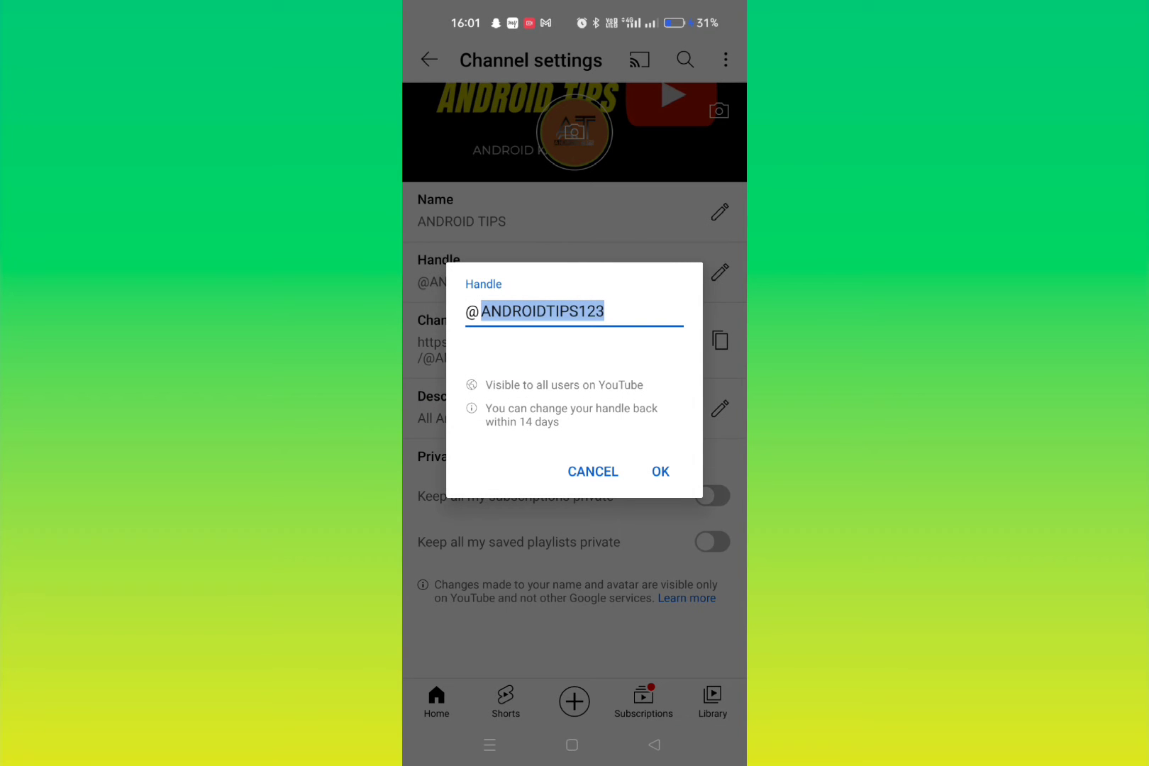
Try the handle cimon1234, then delete characters back to cim when it shows as taken
click(573, 311)
text(@c)
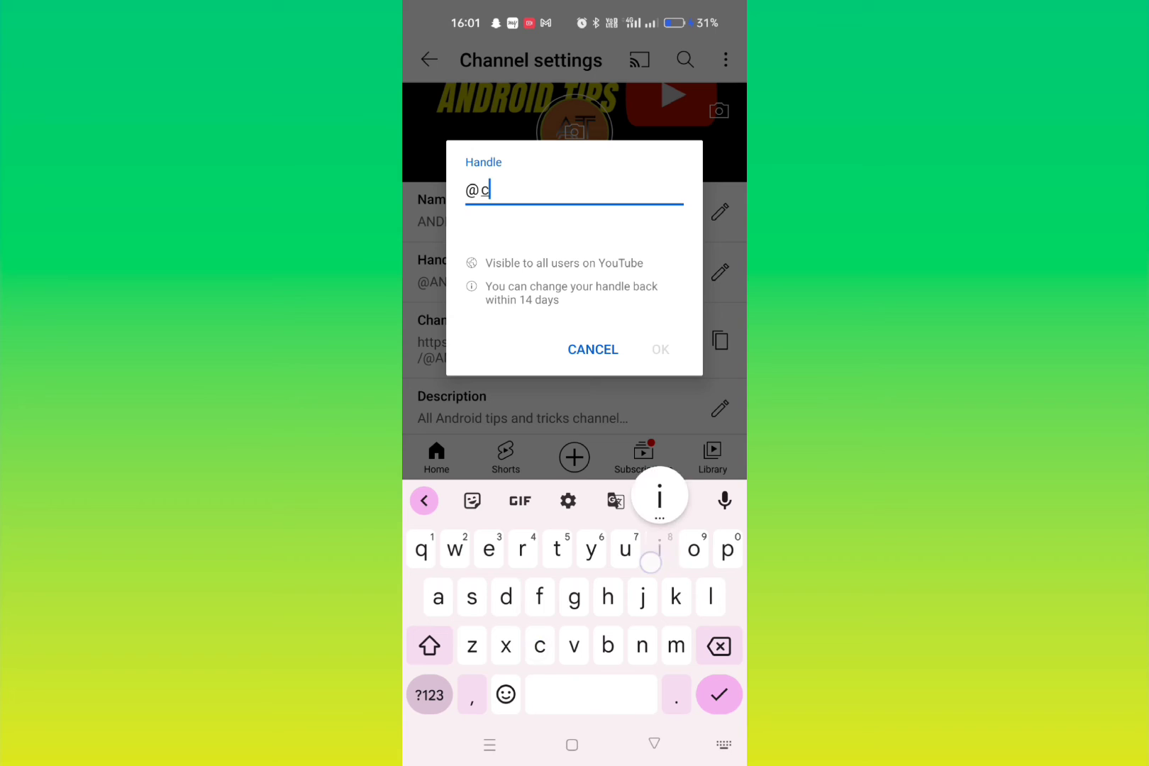
text(imon)
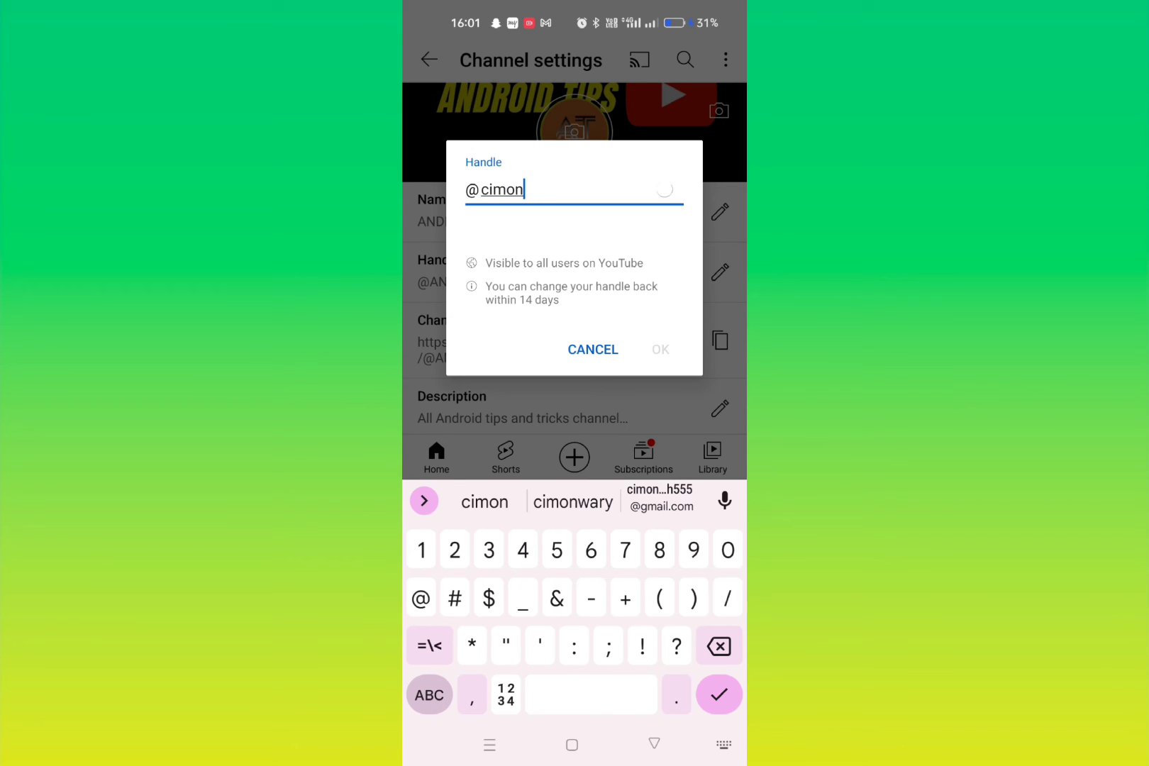
text(1234)
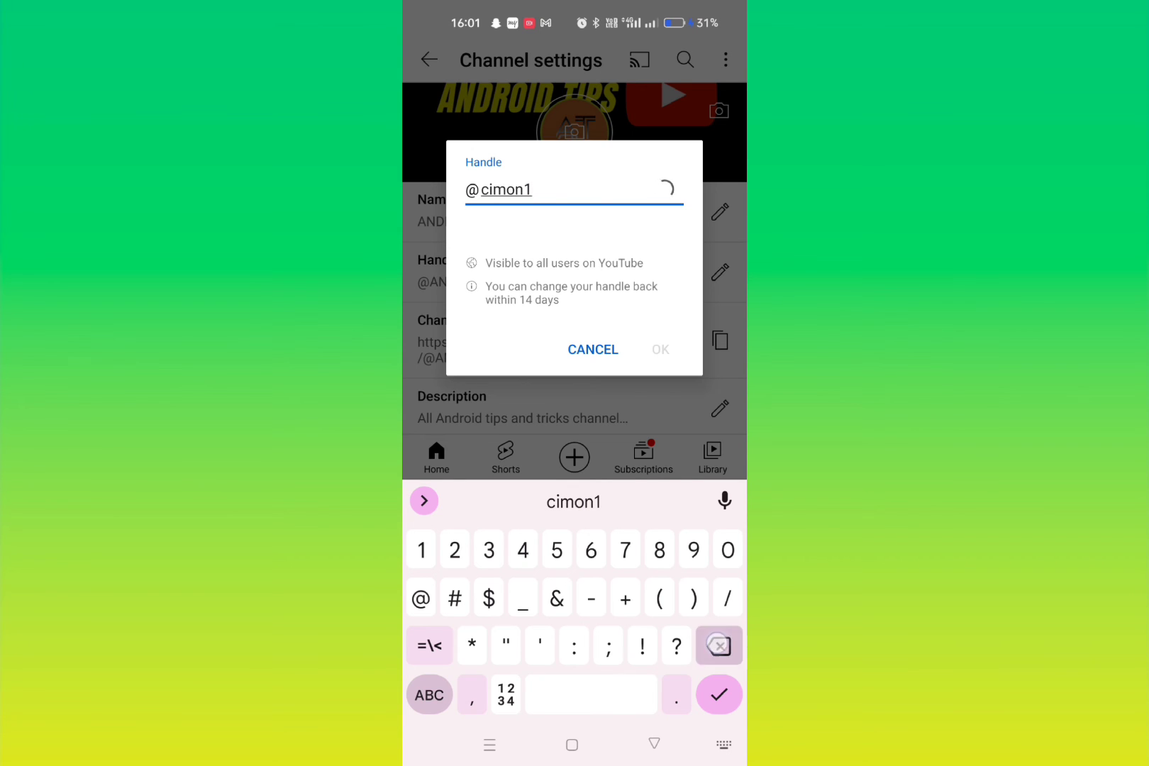
click(719, 645)
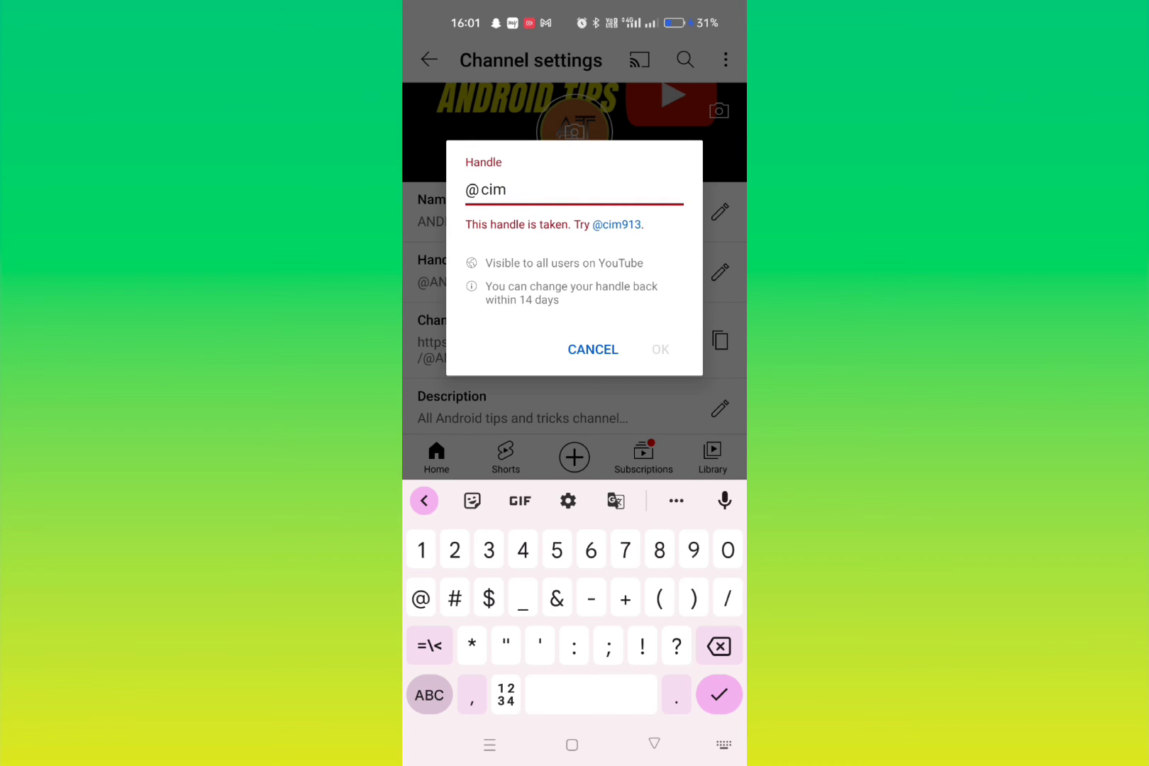
Complete the available handle cim913 and save it as the channel's new handle
text(9)
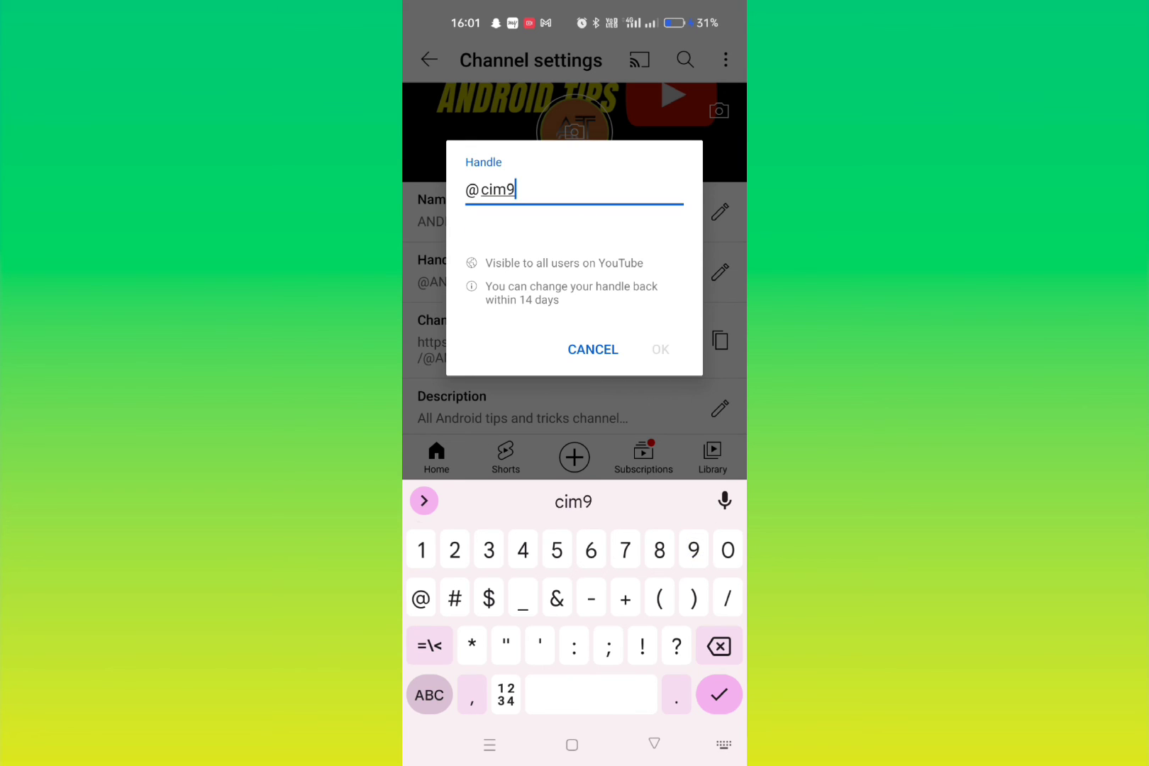
text(13)
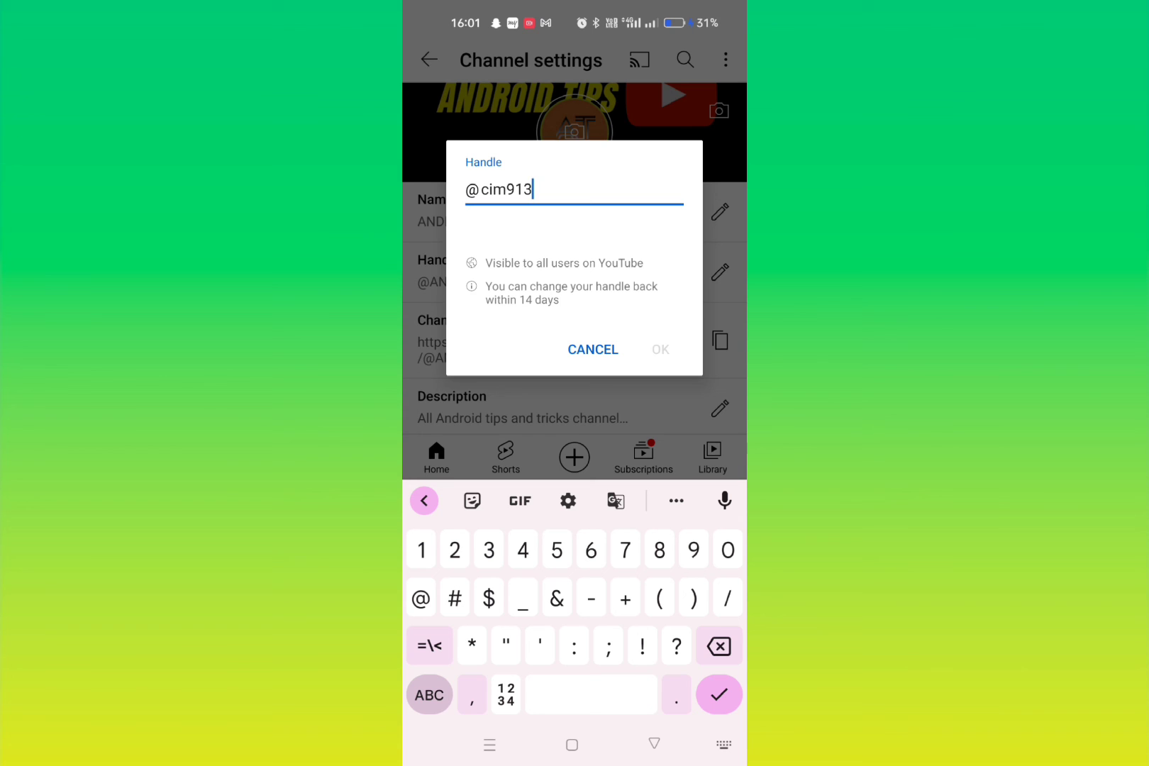
click(660, 349)
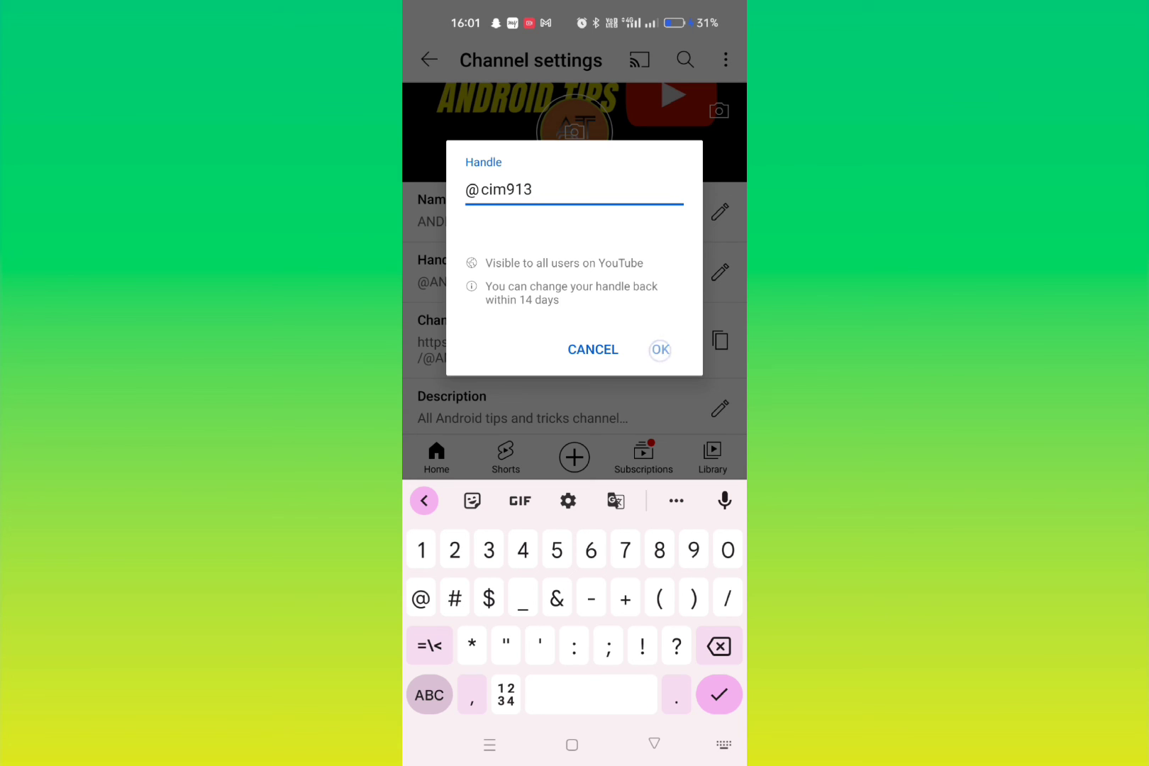
click(658, 349)
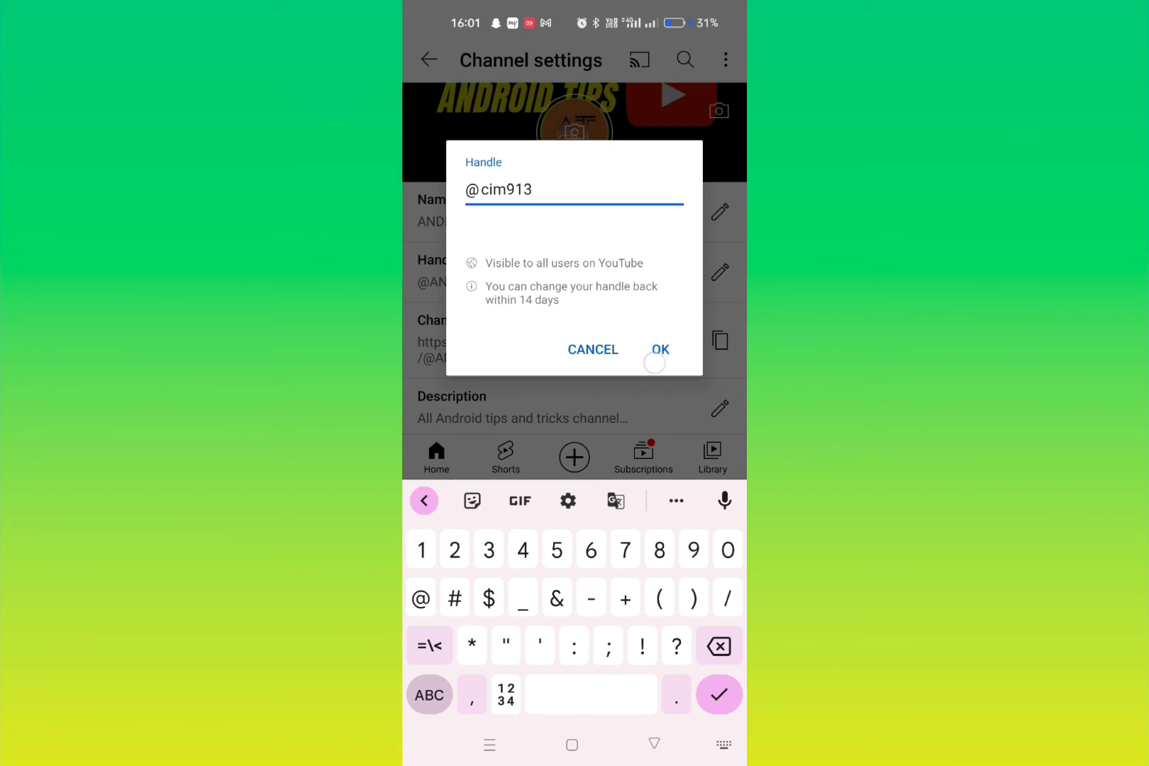
click(658, 349)
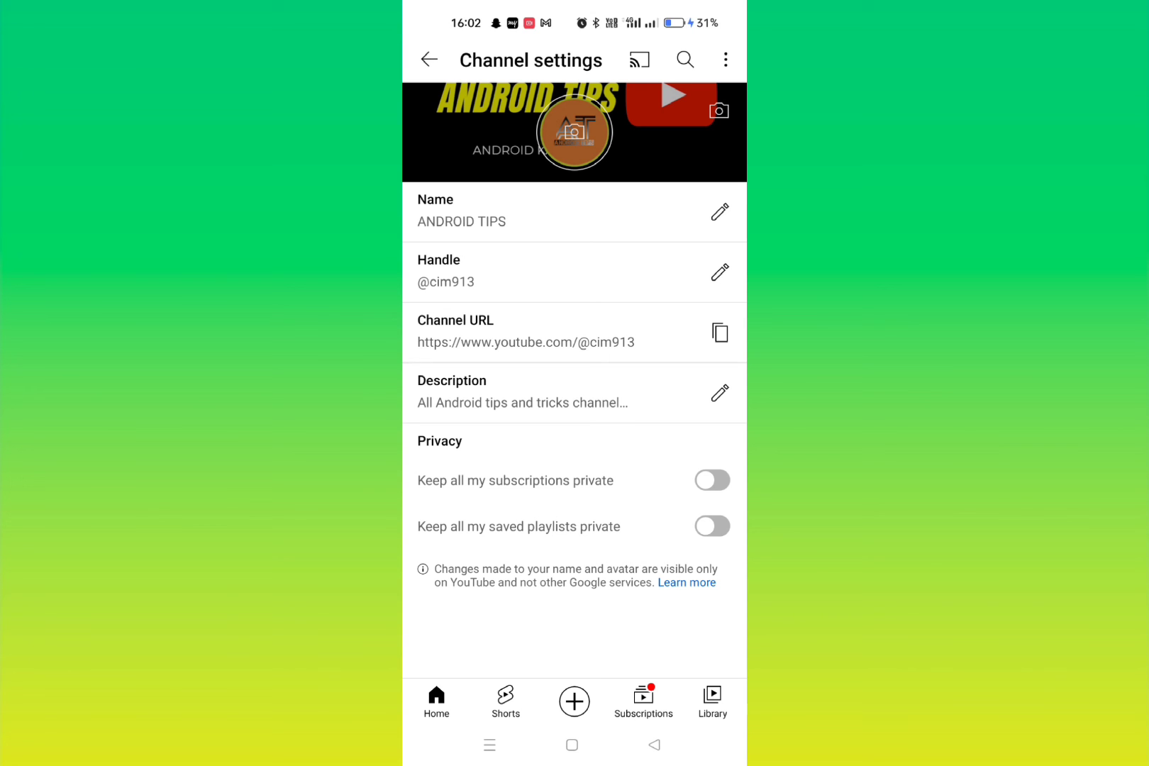
click(719, 272)
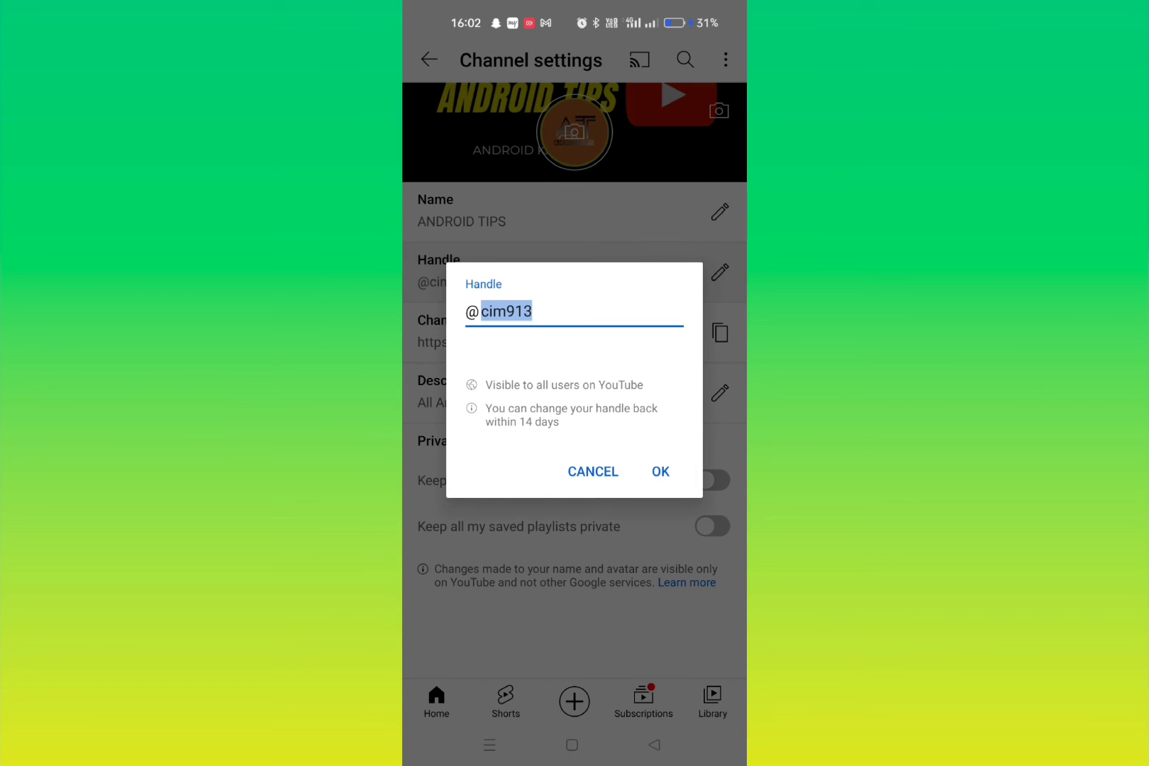
click(660, 471)
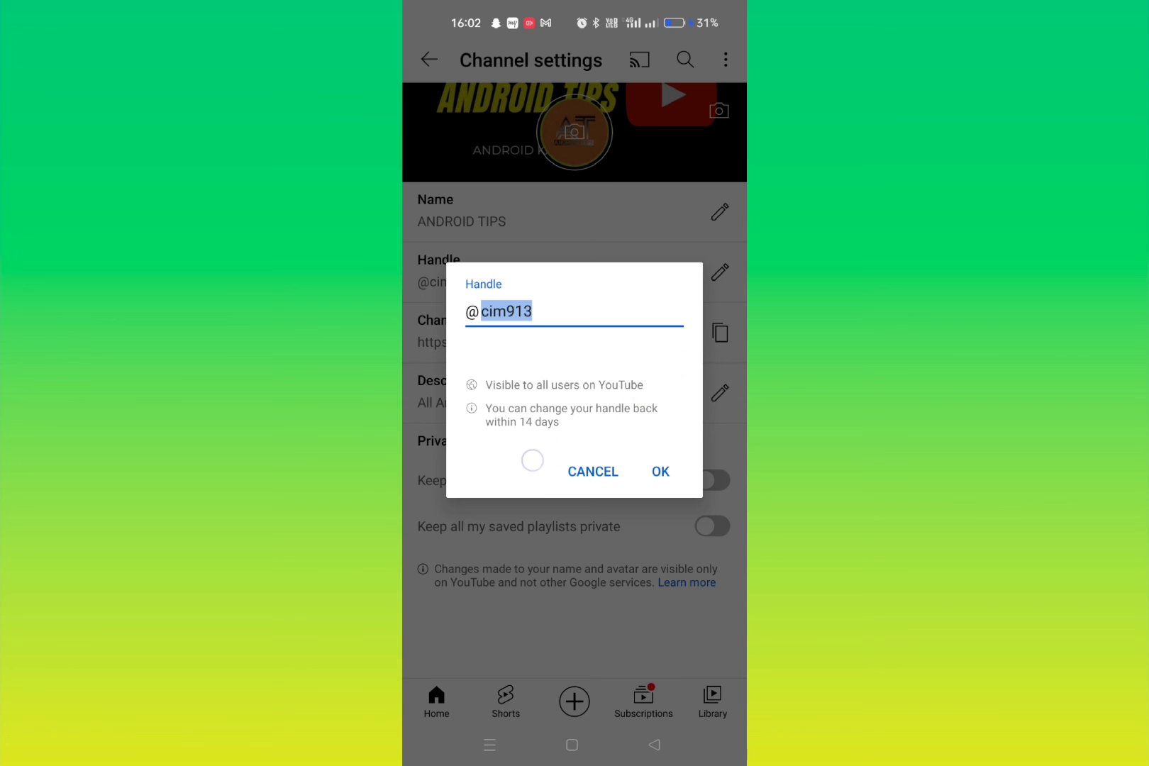